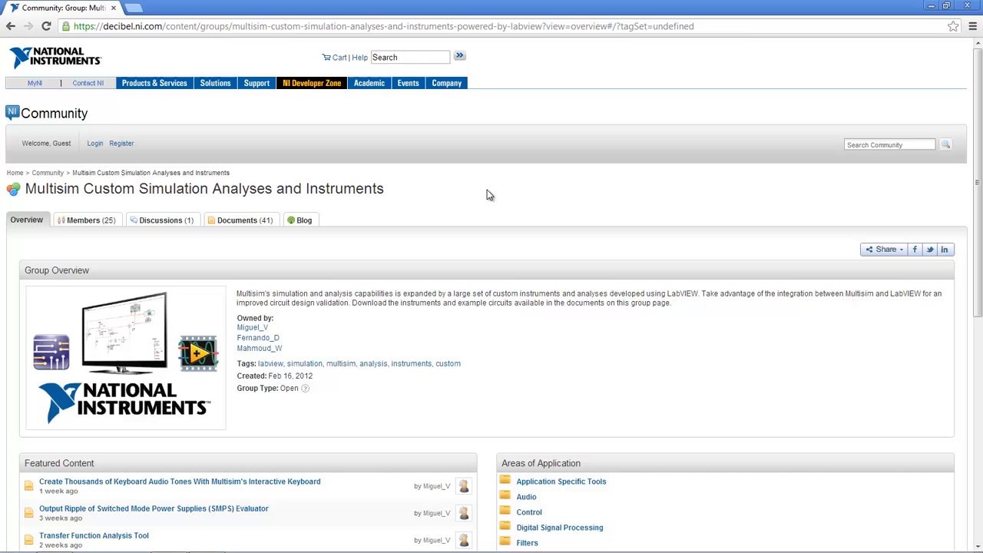
pyautogui.moveTo(258, 209)
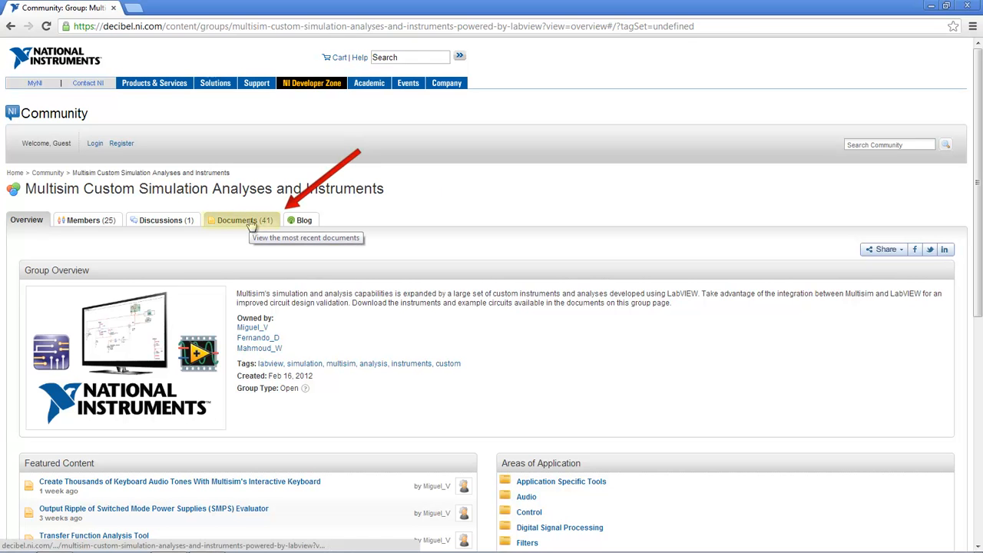
# - Show the group's Documents list and scroll down through the shared instruments
pyautogui.click(238, 221)
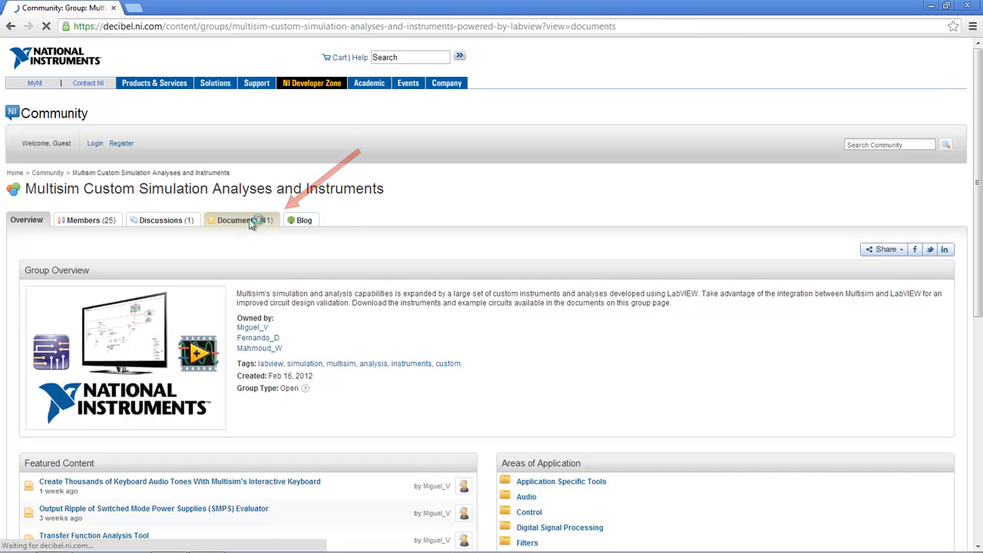
pyautogui.click(237, 219)
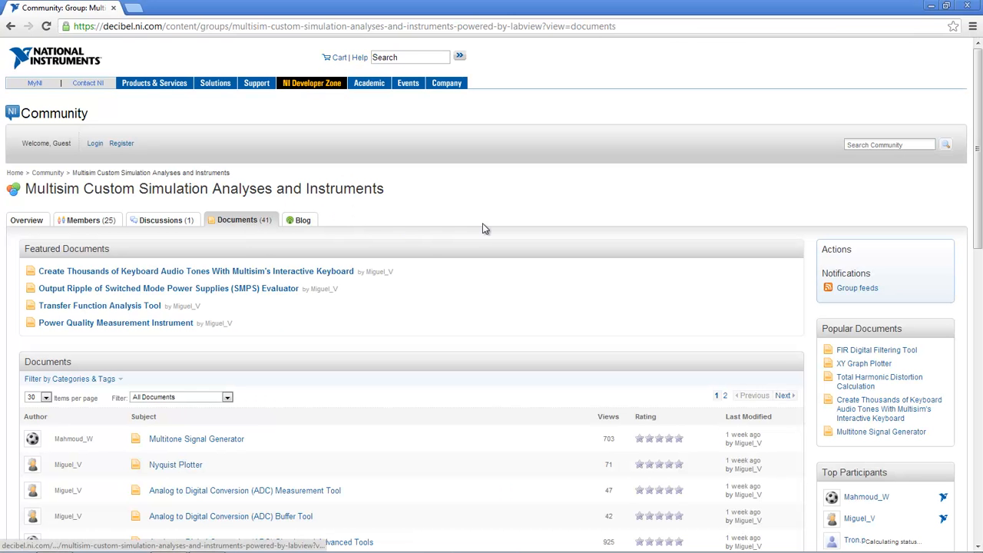
pyautogui.moveTo(497, 230)
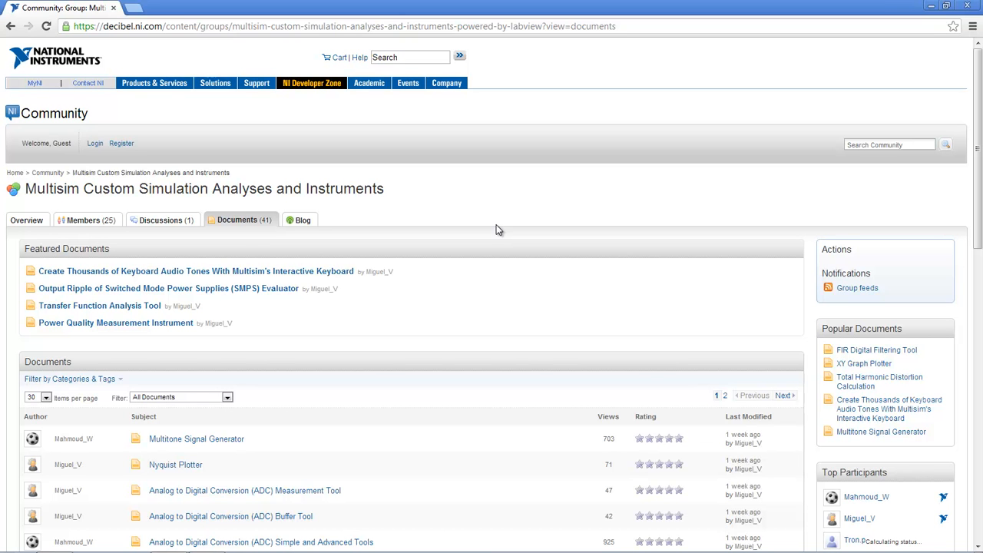
pyautogui.scroll(-3)
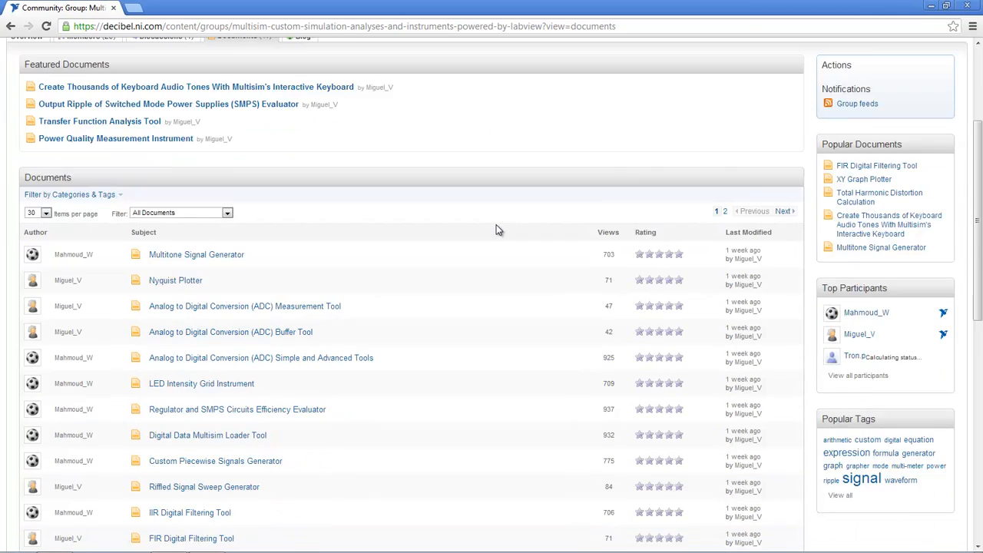
pyautogui.scroll(-3)
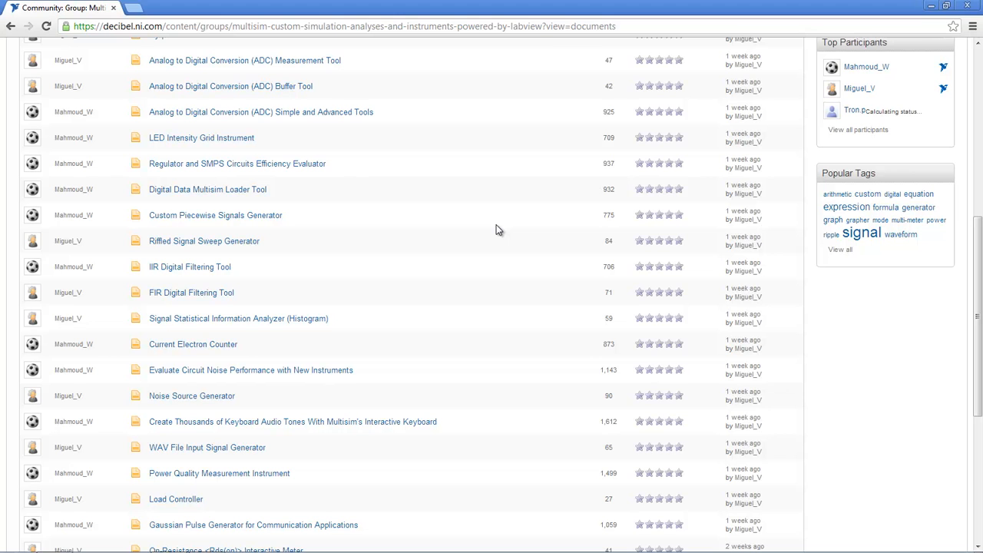
# - View the IIR Digital Filtering Tool document and scroll to its download links
pyautogui.click(189, 268)
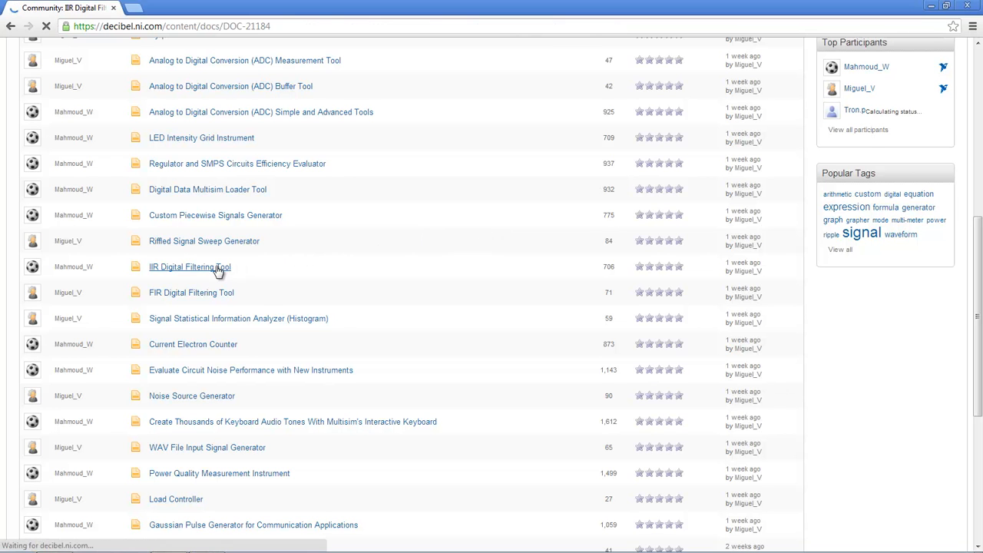
pyautogui.click(190, 268)
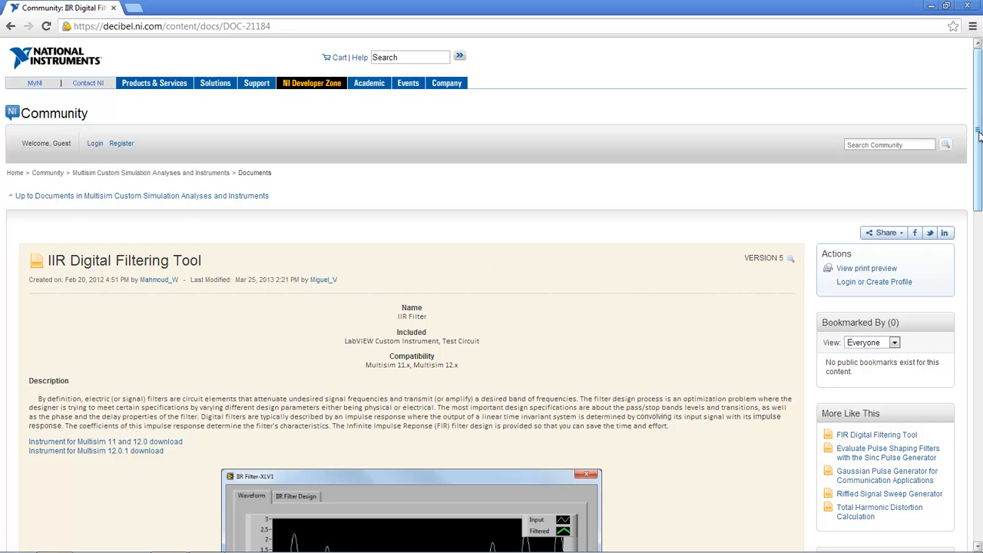
pyautogui.scroll(-3)
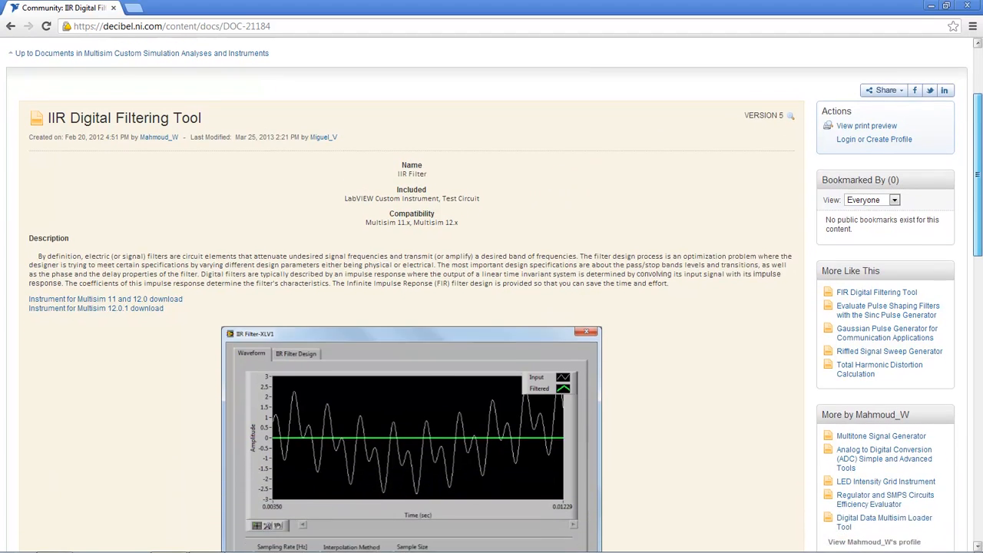
pyautogui.scroll(-3)
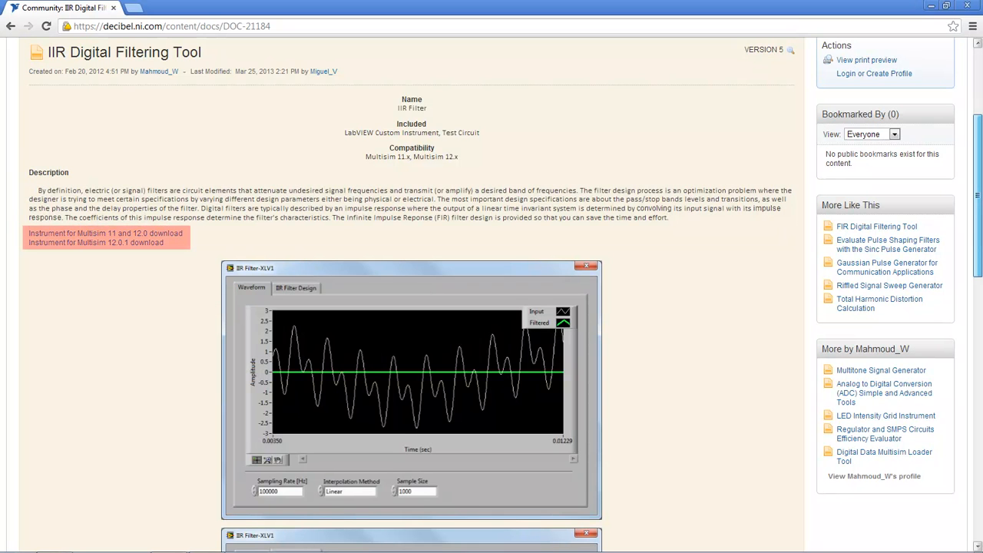
pyautogui.scroll(-3)
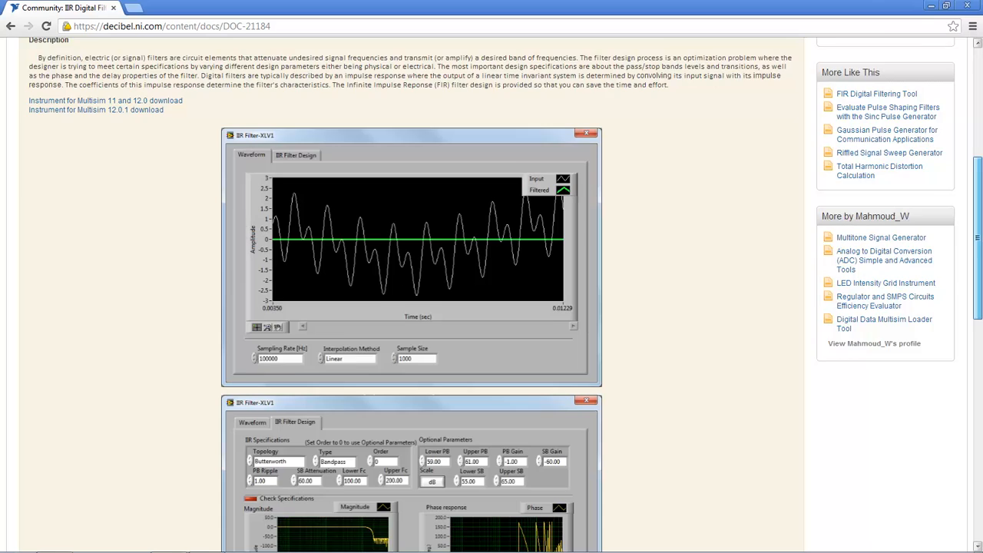
pyautogui.scroll(-3)
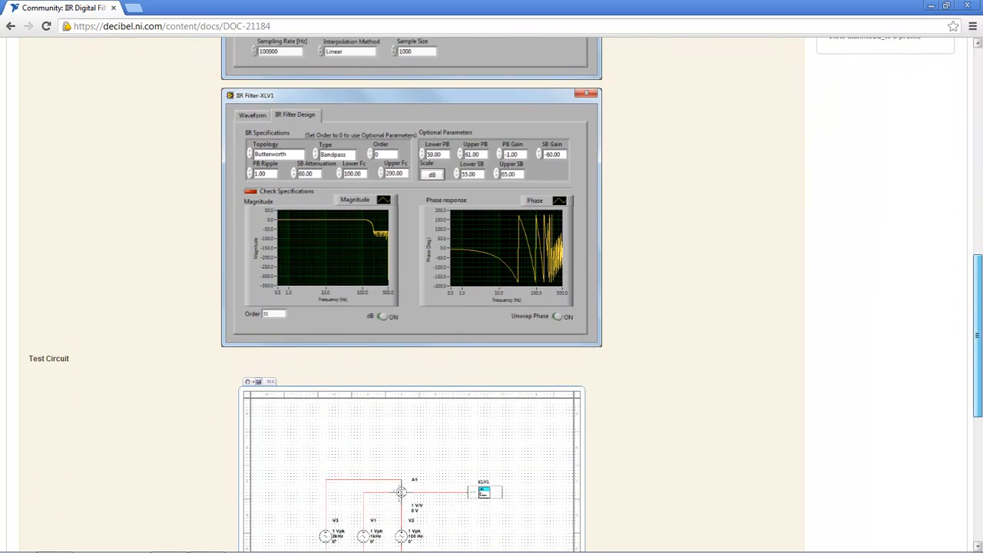
pyautogui.scroll(-3)
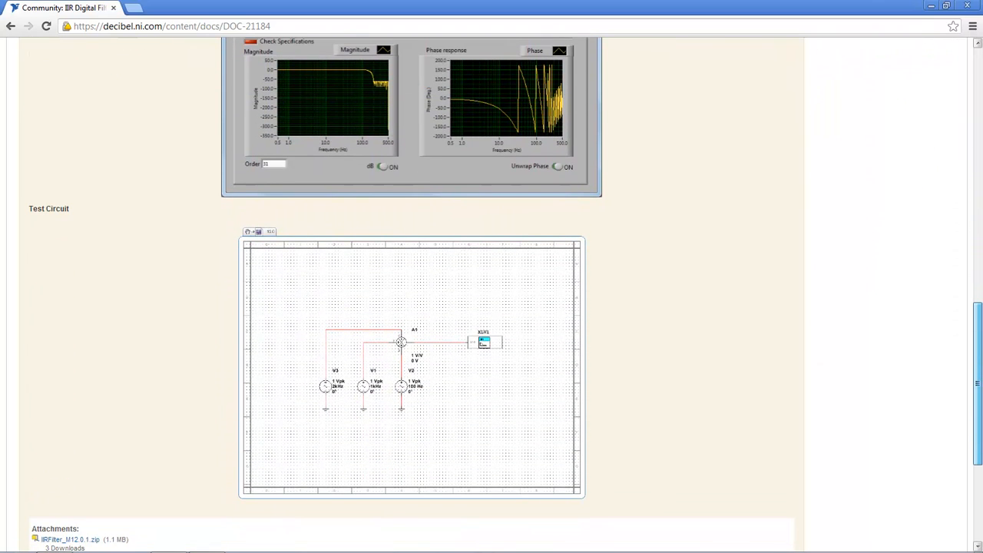
pyautogui.scroll(-3)
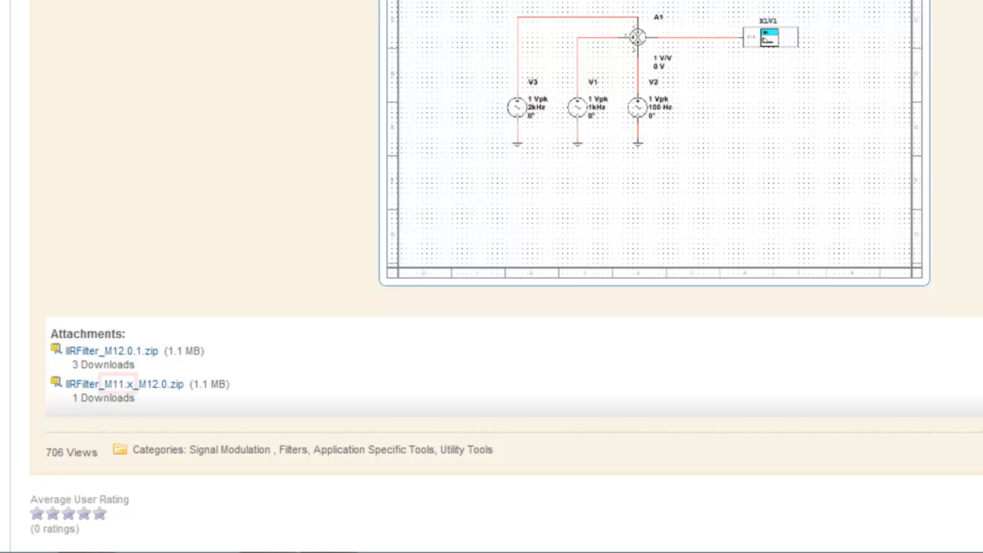
# - Download the Instrument for Multisim 12.0.1 attachment and return to Multisim
pyautogui.doubleClick(117, 384)
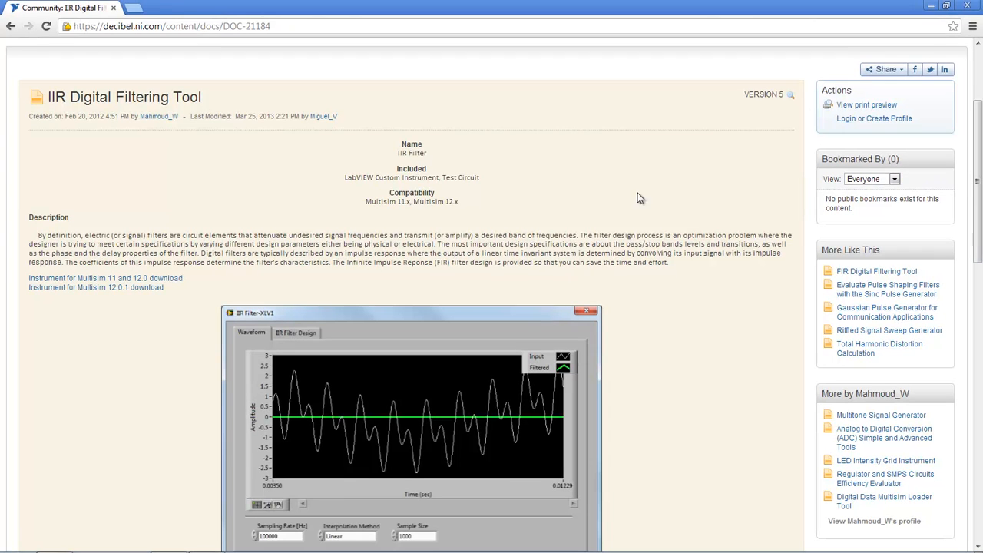
pyautogui.click(95, 288)
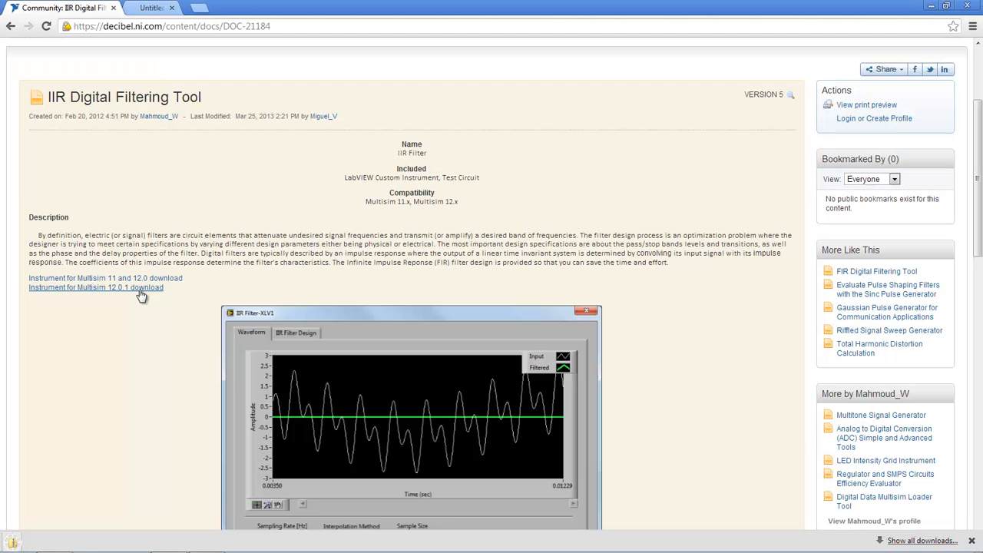
pyautogui.click(95, 287)
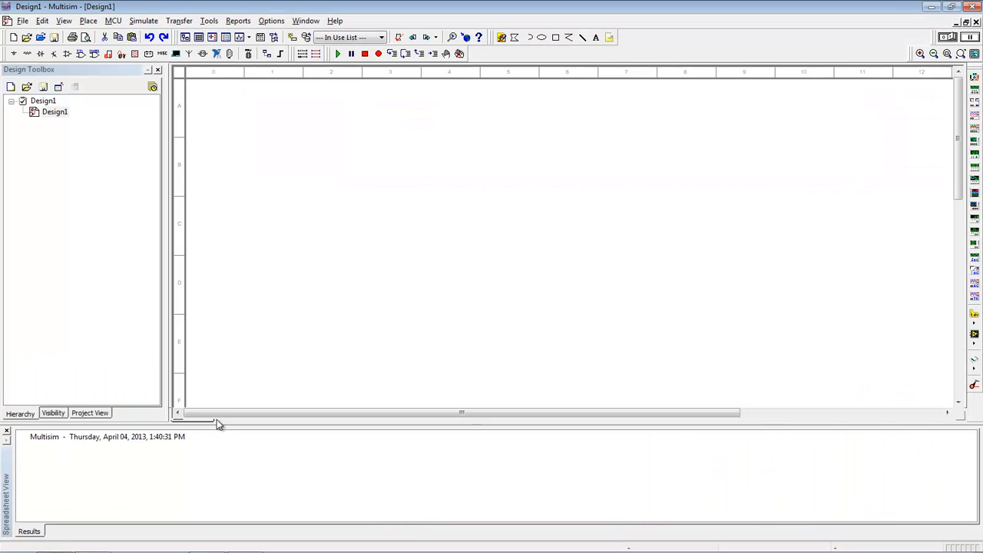
# - Copy the User LabVIEW instruments path from Global Preferences > Paths into an Explorer address bar
pyautogui.click(270, 22)
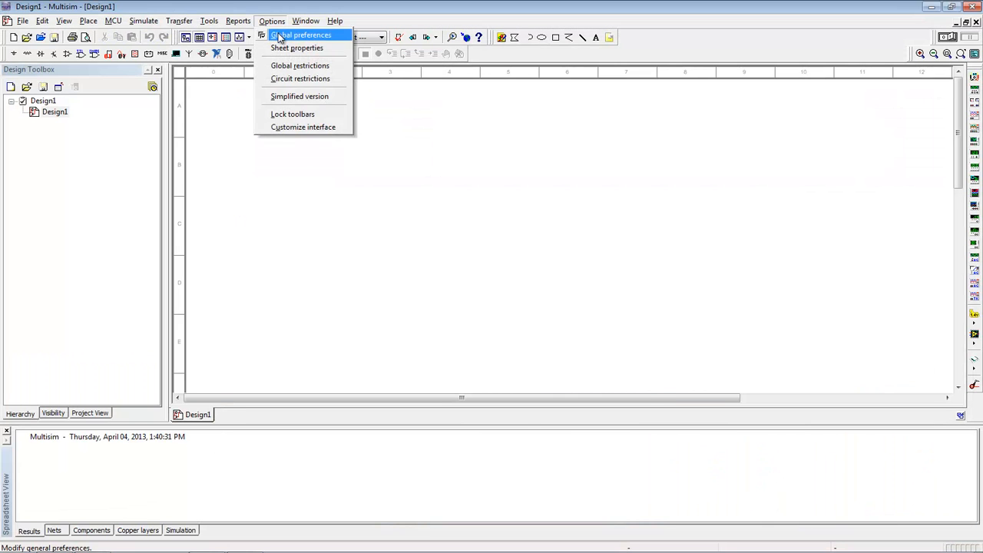
pyautogui.click(301, 34)
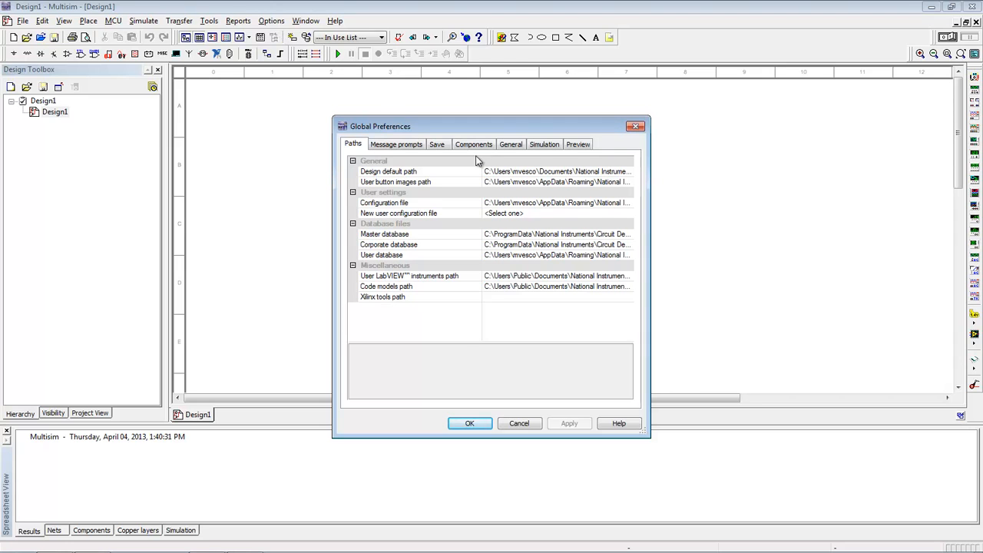
pyautogui.click(408, 276)
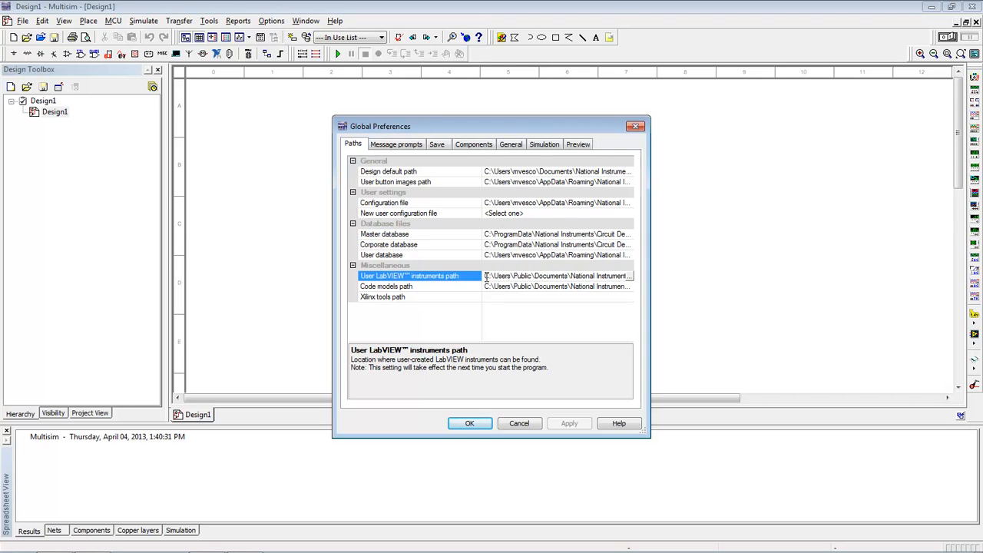
pyautogui.moveTo(557, 276)
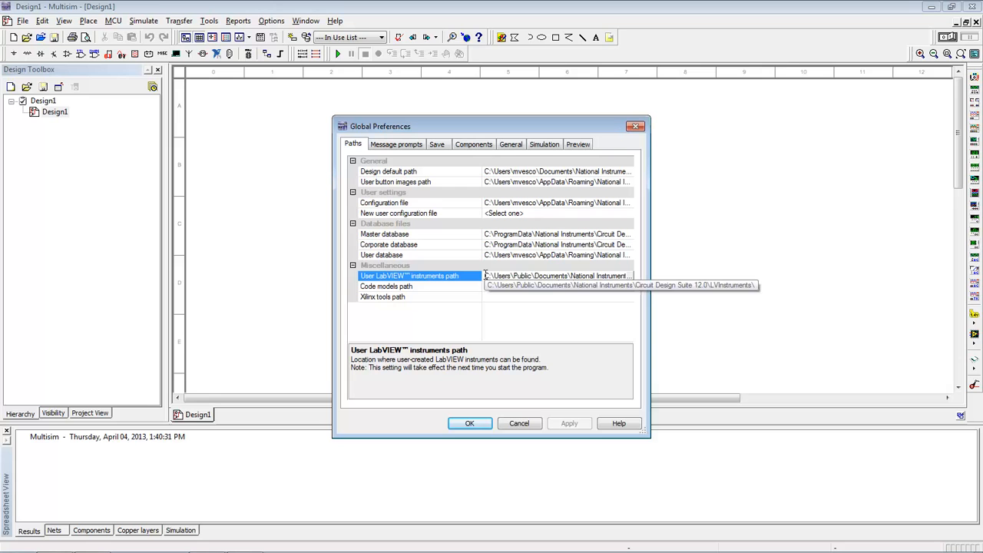
pyautogui.click(557, 276)
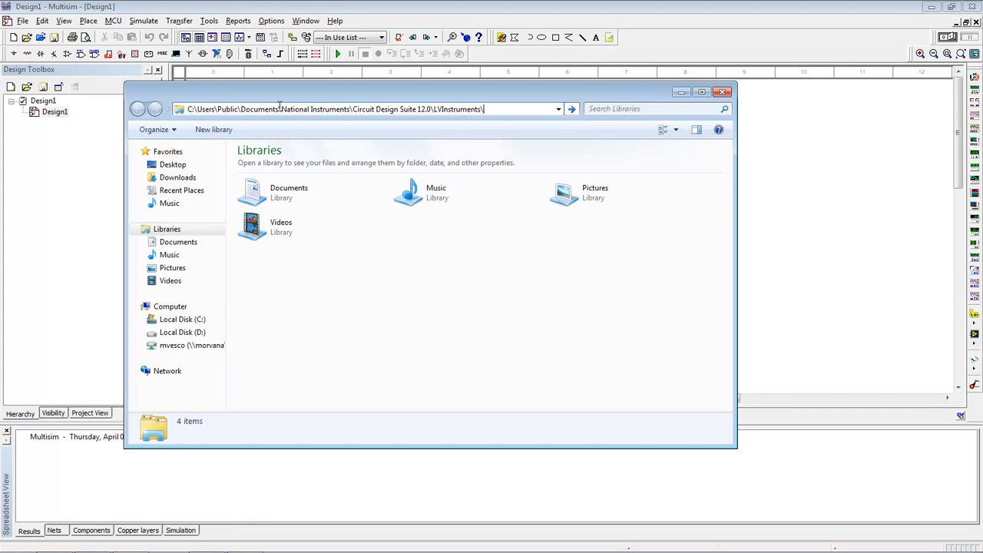
# - Extract IIRFilter_MS12.0.1.zip from Downloads into its proposed folder
pyautogui.click(572, 108)
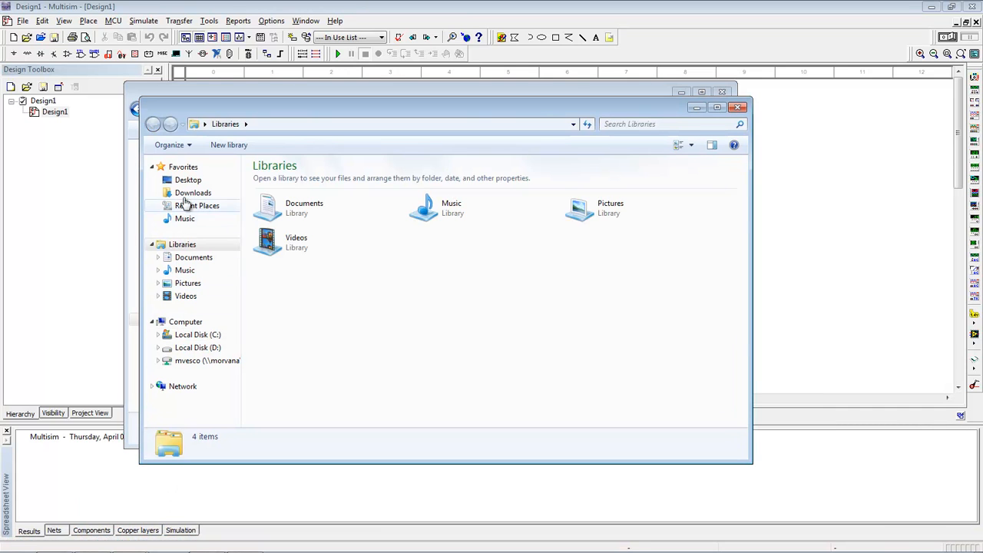
pyautogui.click(194, 194)
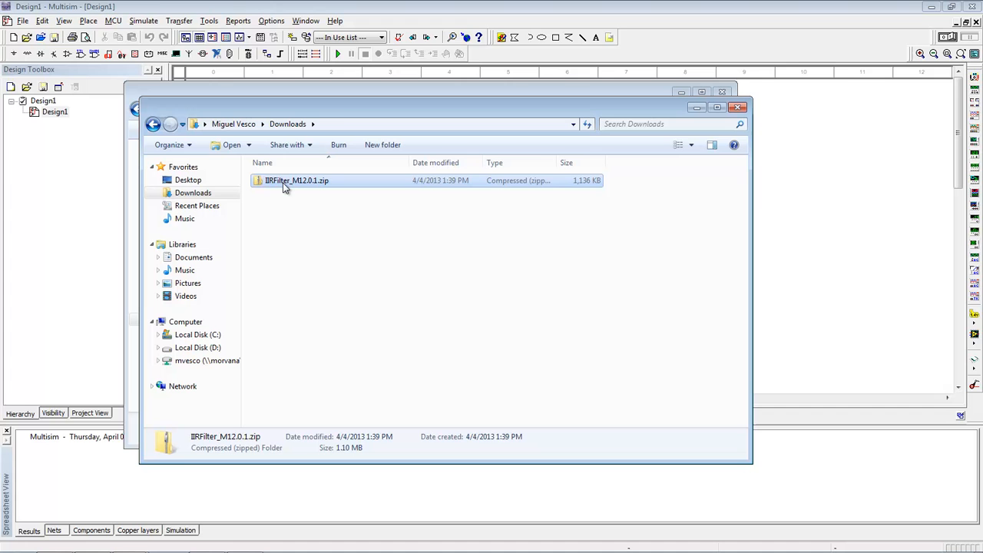
pyautogui.rightClick(298, 180)
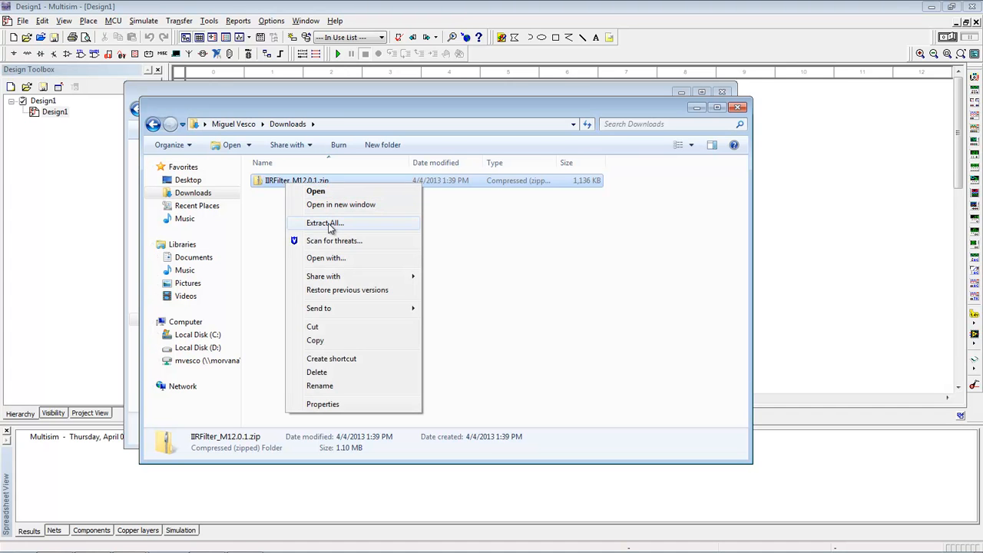
pyautogui.click(326, 223)
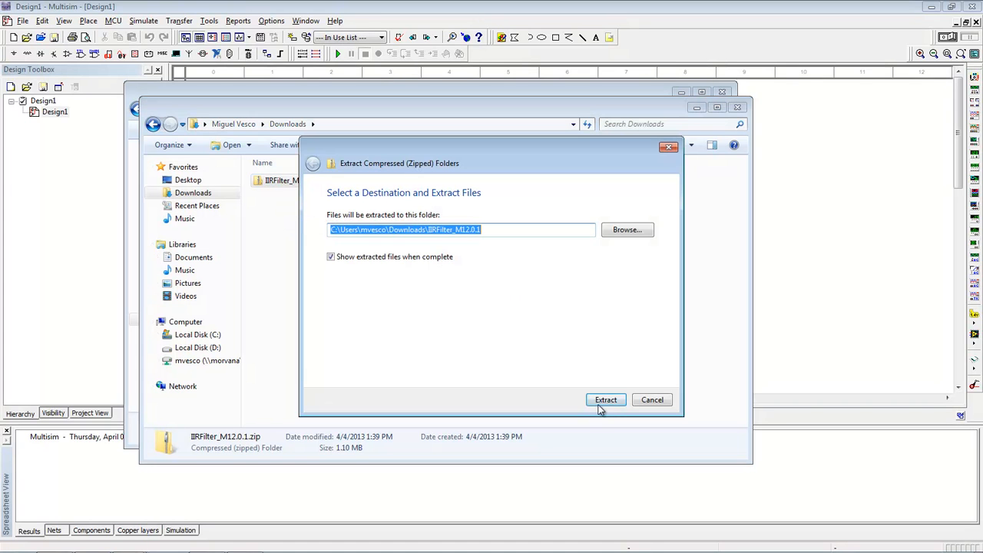
pyautogui.click(606, 400)
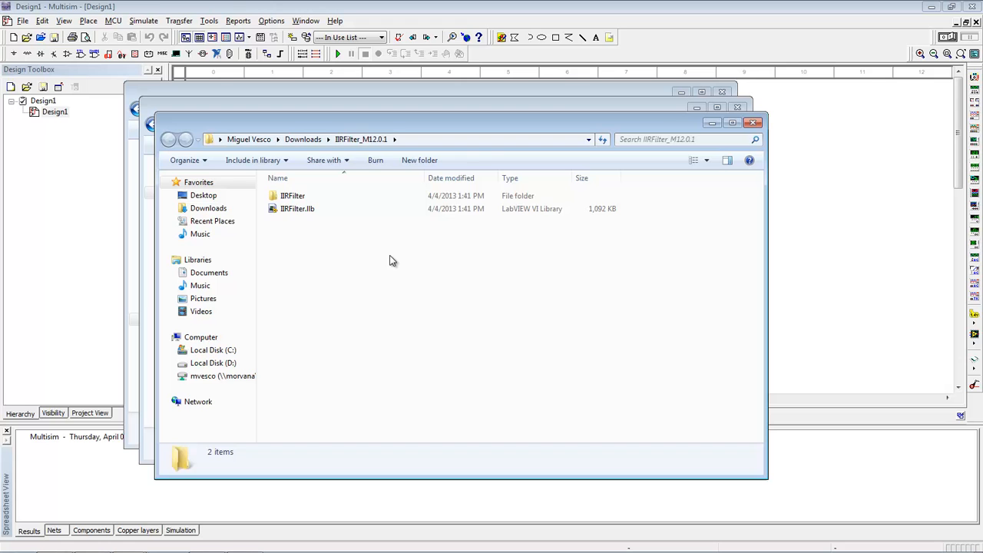
# - Copy the IIRFilter folder and IIRFilter.llb into LVInstruments and load the BRFilter test circuit
pyautogui.rightClick(298, 209)
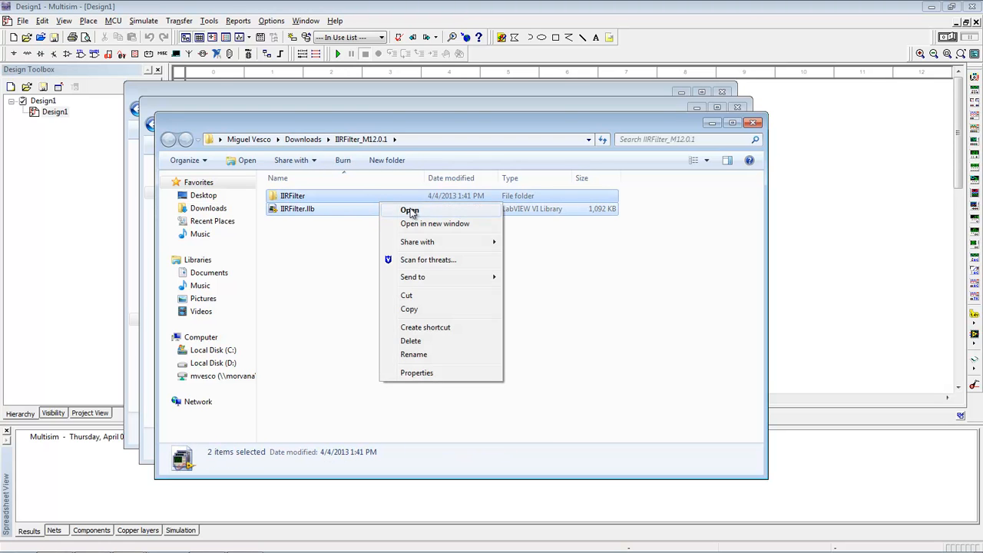
pyautogui.click(409, 209)
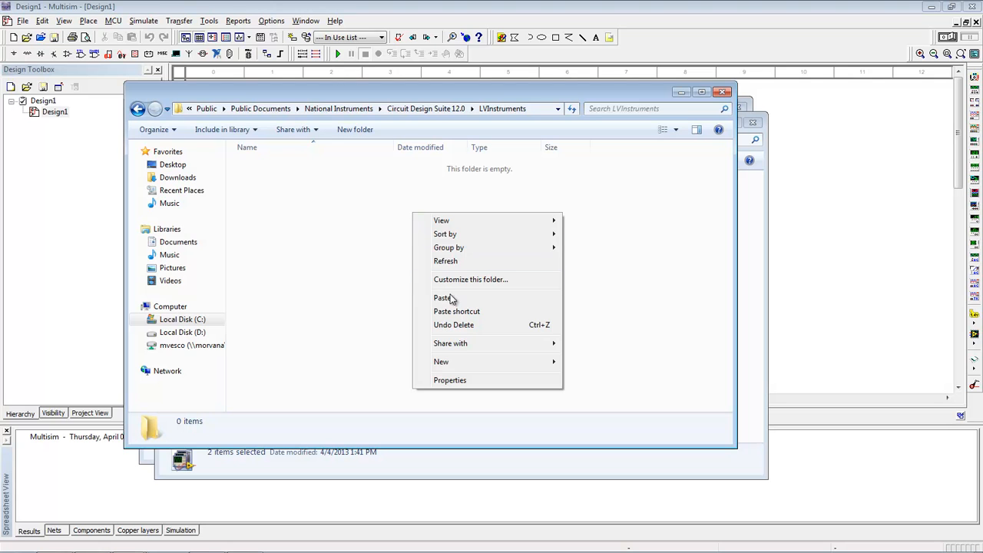
pyautogui.click(443, 298)
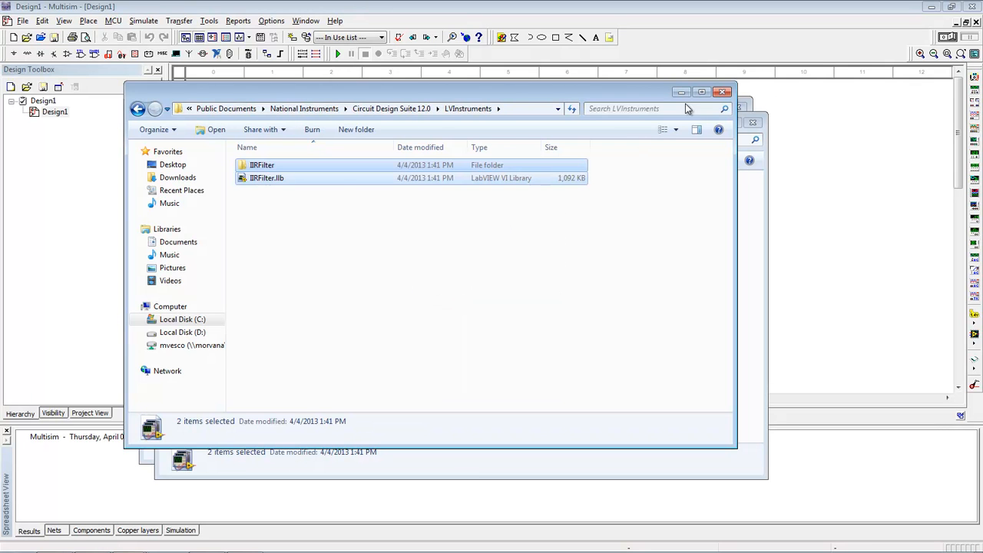
pyautogui.click(722, 93)
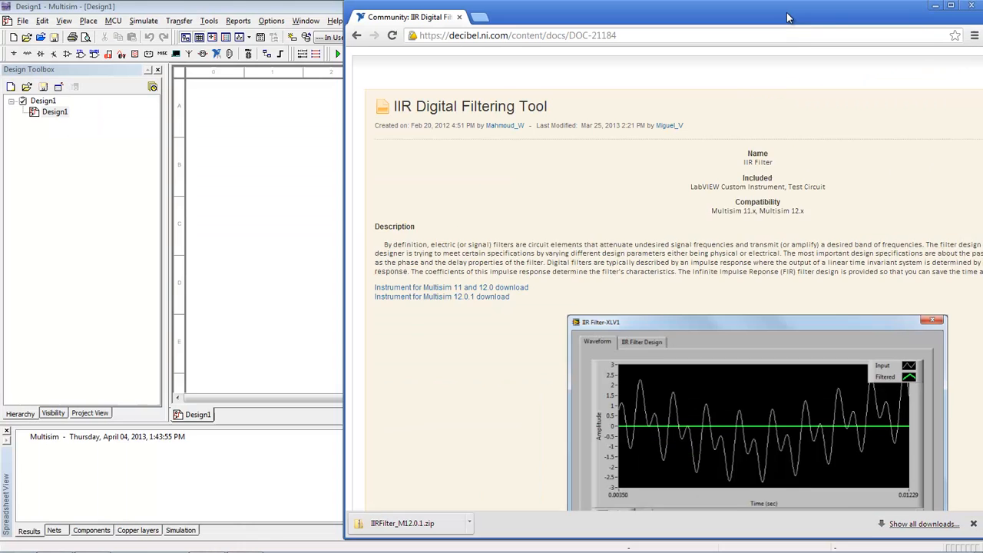
pyautogui.scroll(-3)
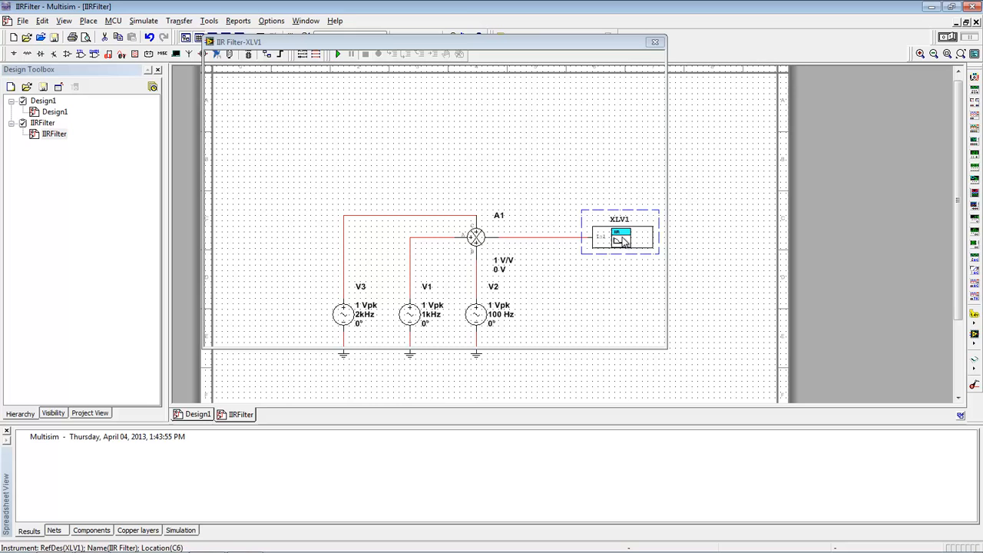
# - Show the XLV1 filter panel, run the simulation to plot the waveforms, then stop it
pyautogui.doubleClick(620, 237)
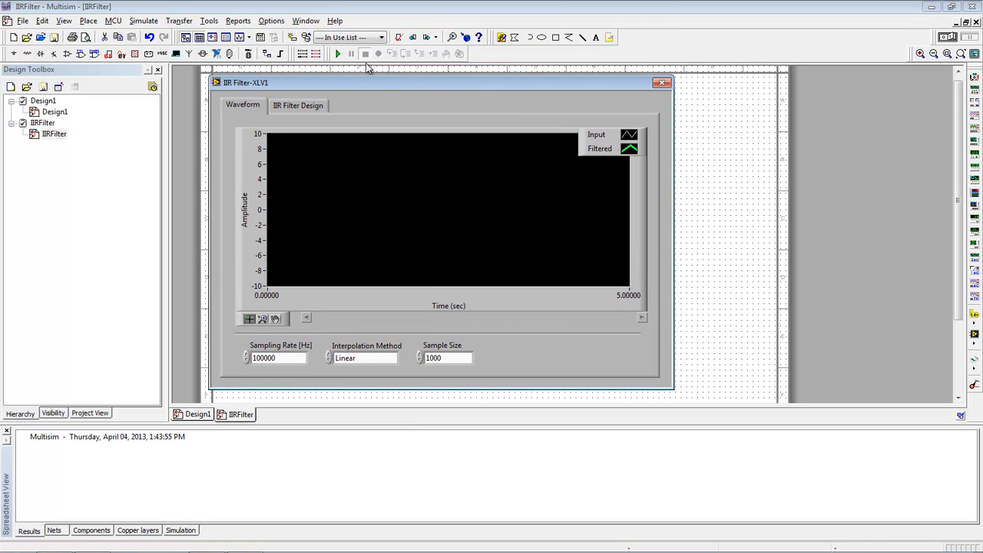
pyautogui.click(338, 52)
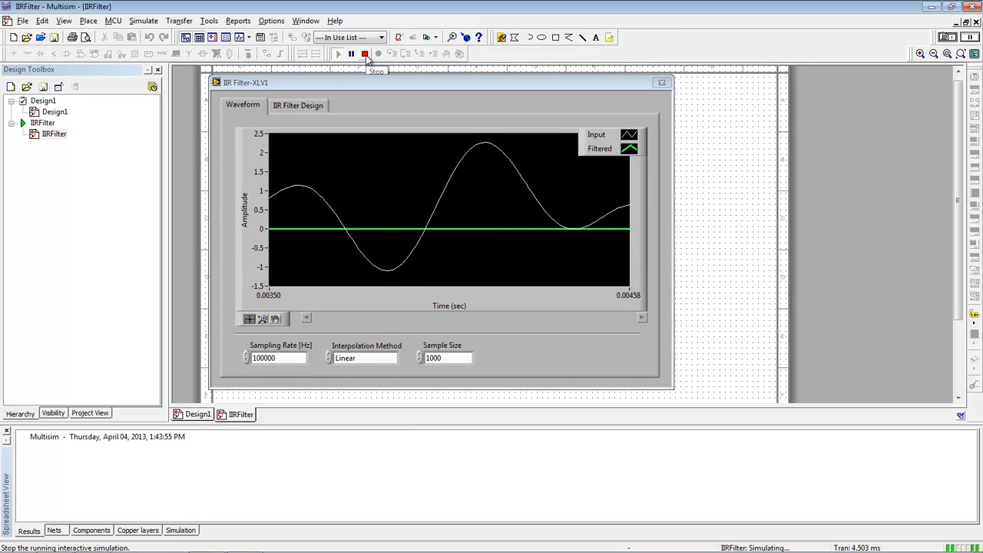
pyautogui.click(366, 52)
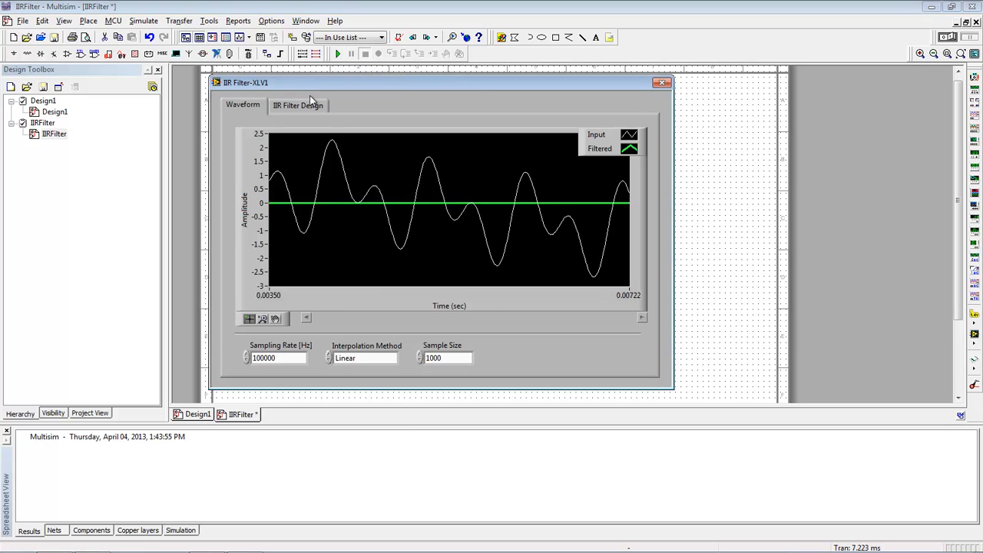